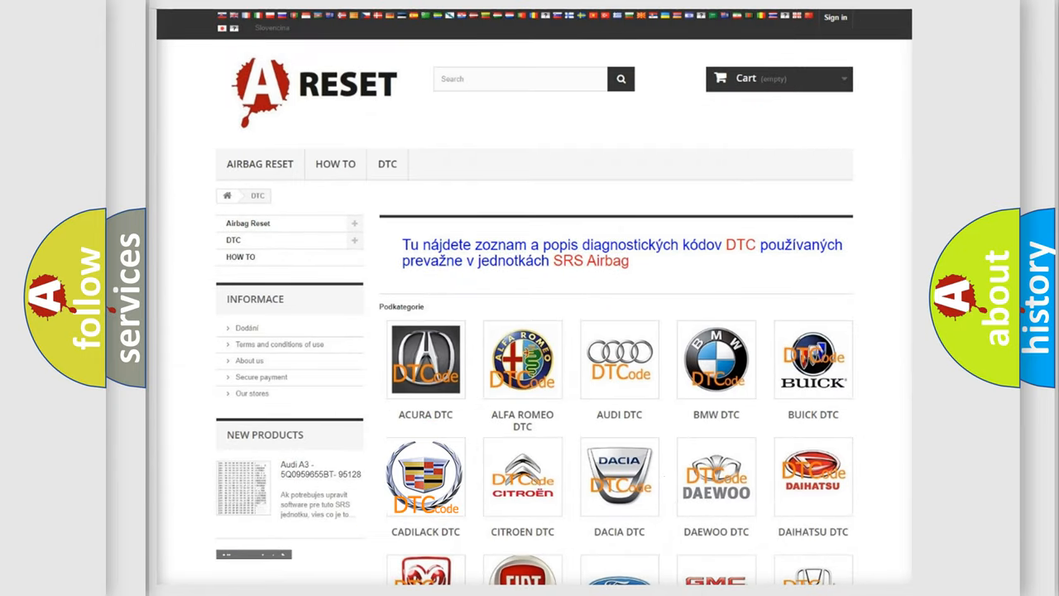
Step: Browse the Cadillac DTC list up and down looking for code B00220D
{"action": "left_click", "coordinate": [425, 477]}
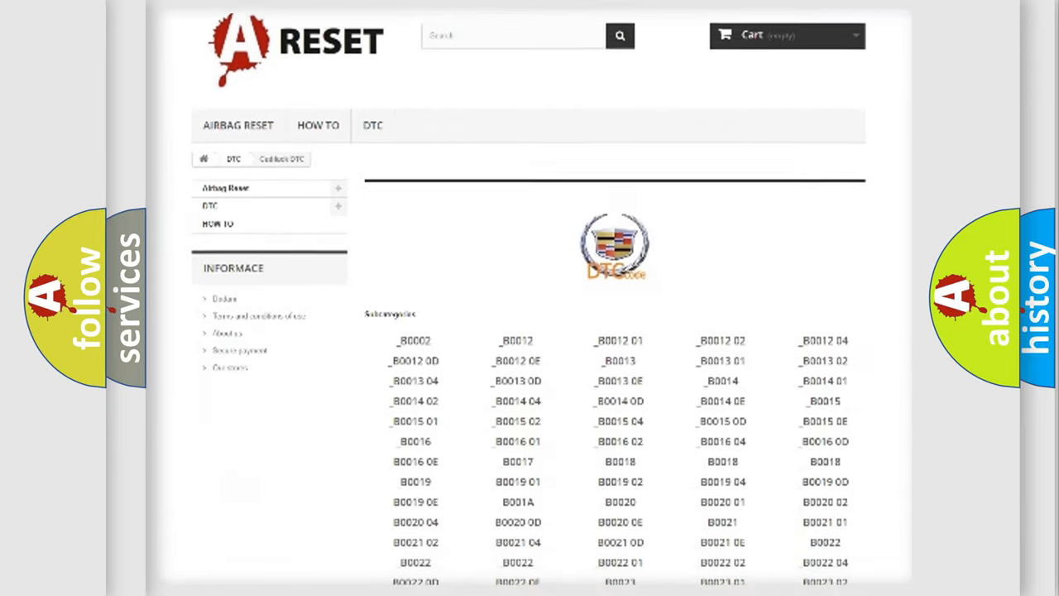
{"action": "scroll", "scroll_direction": "down", "scroll_amount": 3}
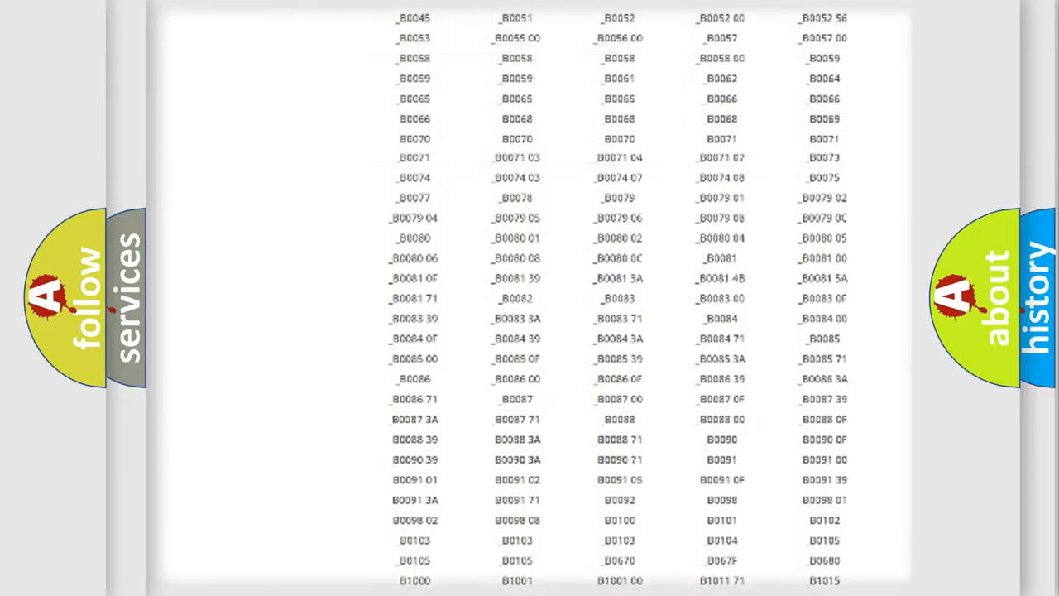
{"action": "scroll", "scroll_direction": "up", "scroll_amount": 3}
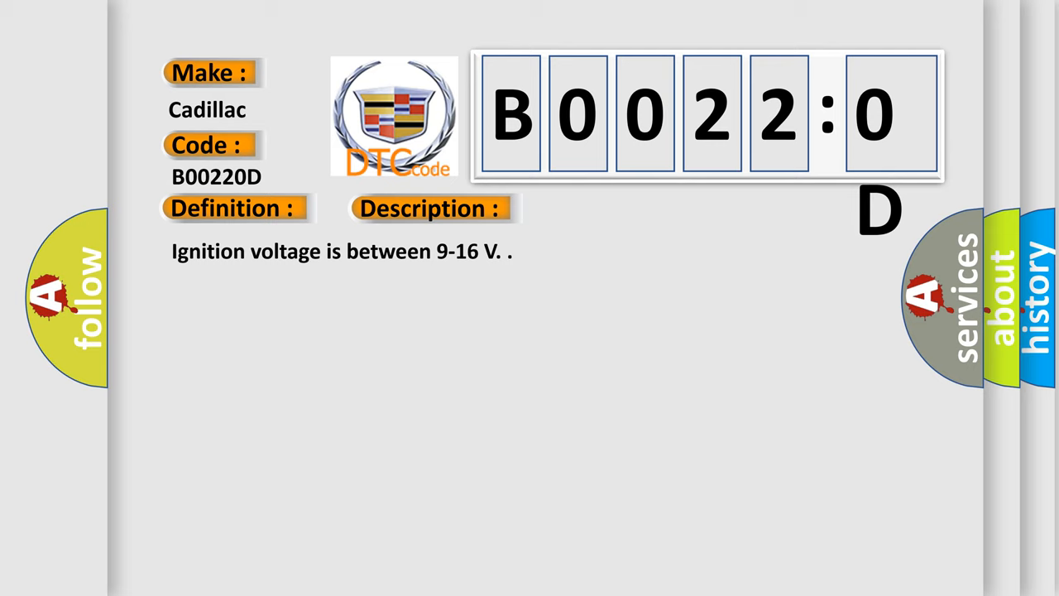
Step: Advance the B00220D slide to reveal related codes and loop resistance above 3.9 ohms for 120 ms
{"action": "left_click", "coordinate": [606, 208]}
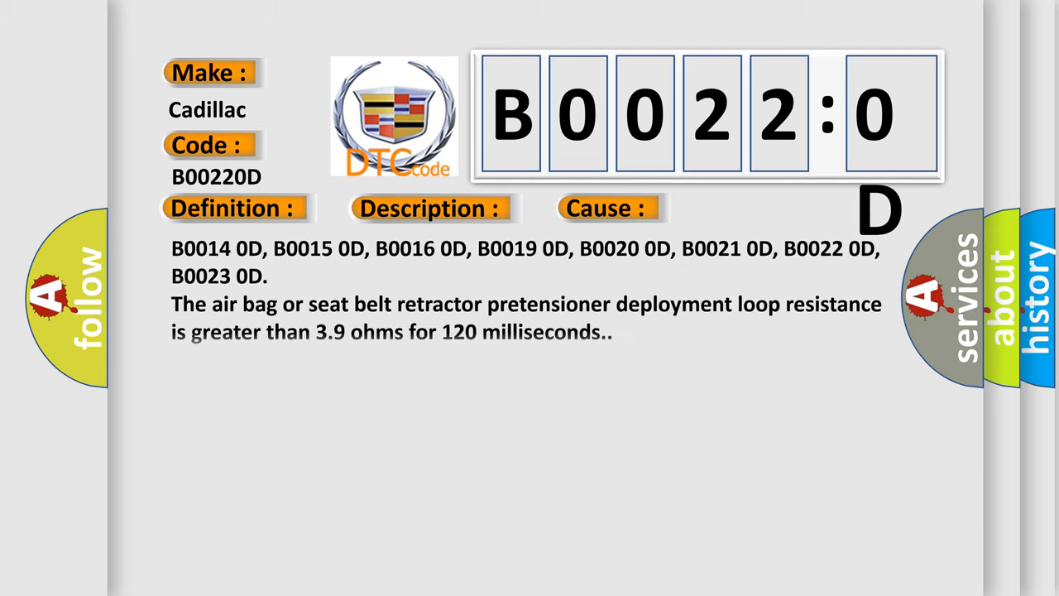